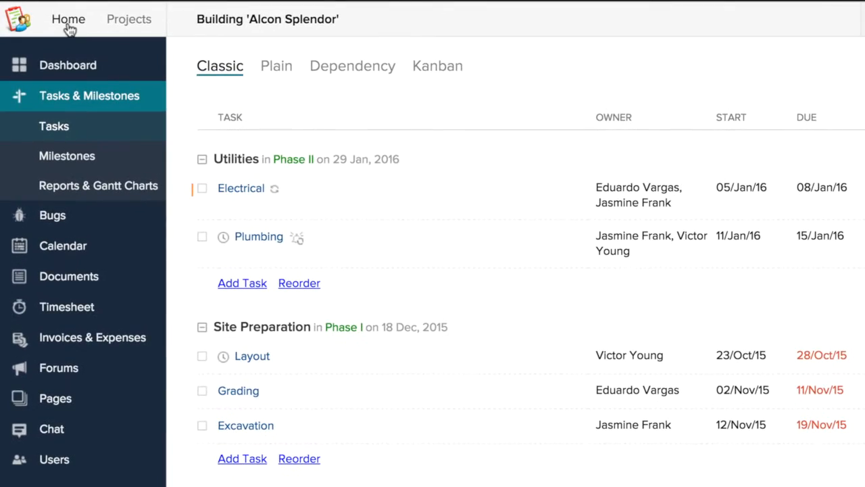
Create an empty task list template named 'Framing' from the Task Templates page.
left_click(68, 19)
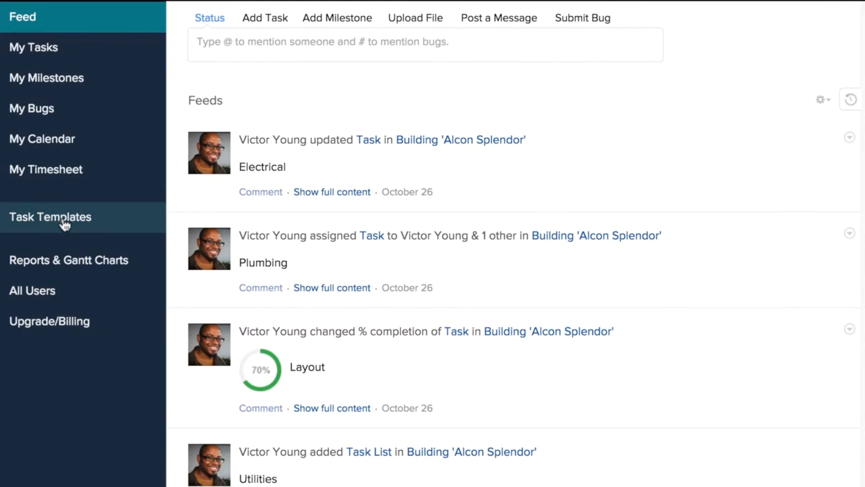
left_click(50, 216)
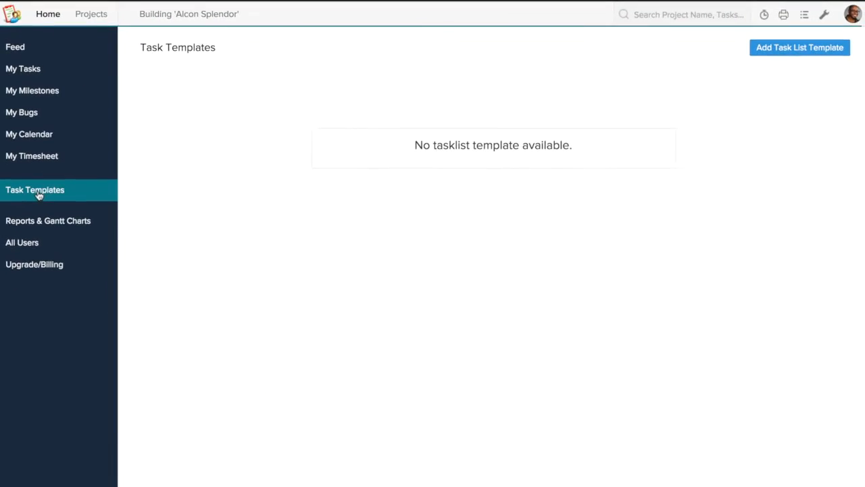
left_click(800, 47)
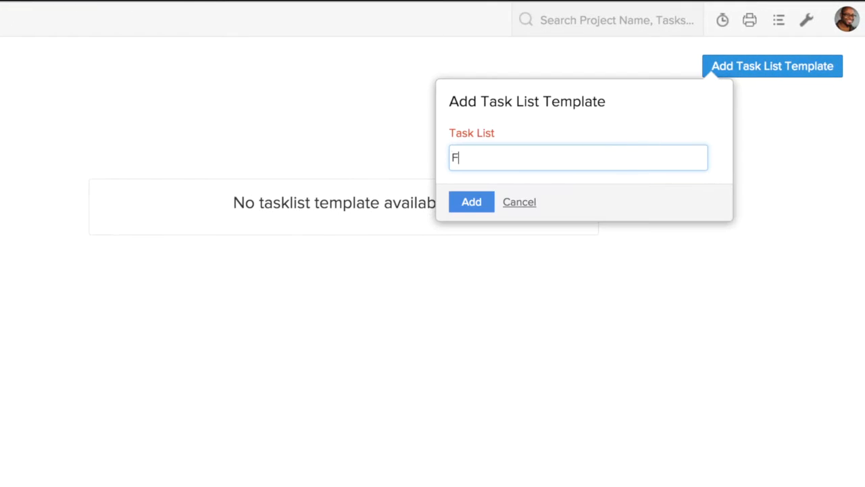
type("raming")
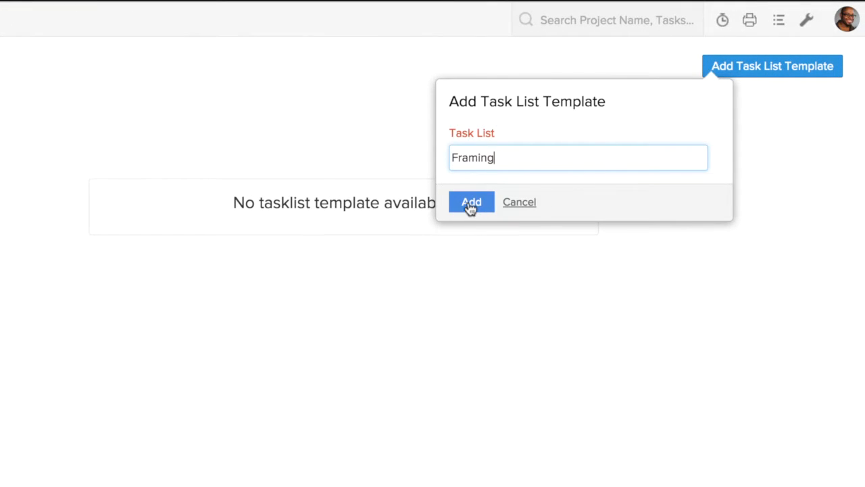
left_click(471, 202)
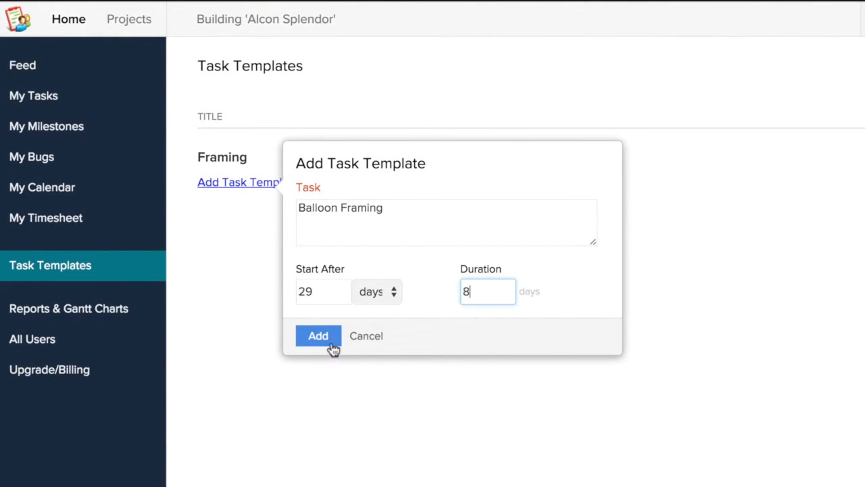
Add the Balloon Framing, Sheathing, and Roof, Stairs and Windows tasks to the Framing template.
left_click(318, 336)
type("6")
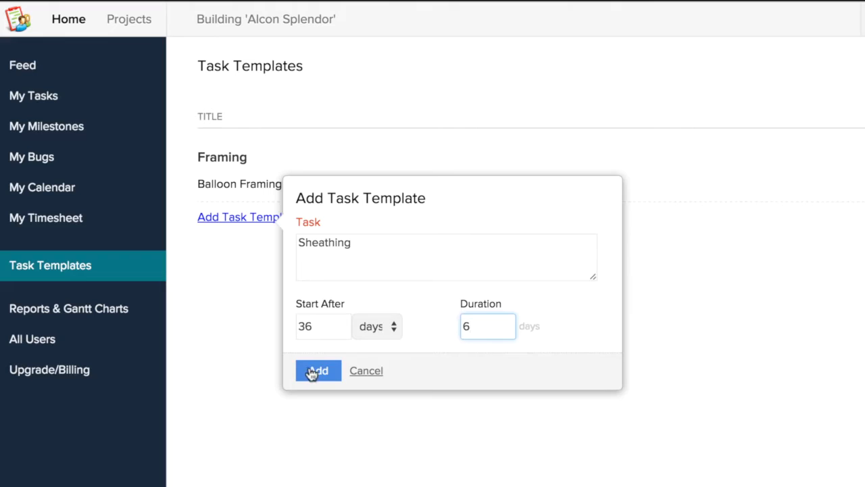
left_click(317, 371)
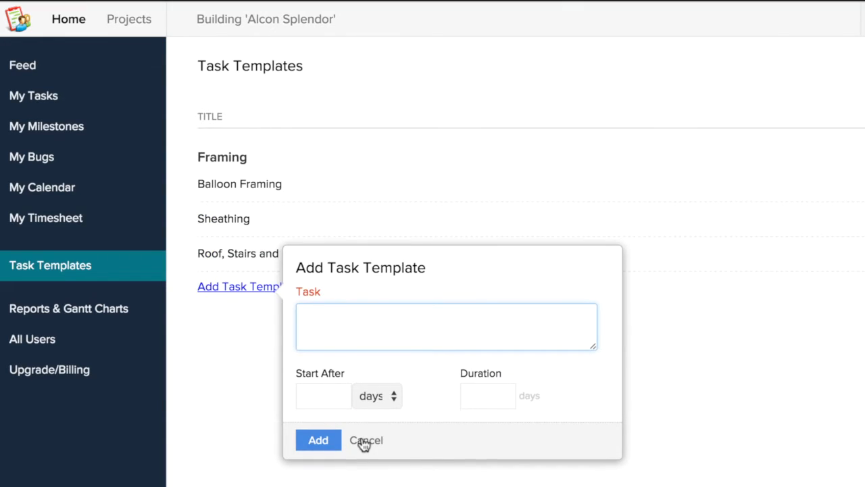
left_click(366, 440)
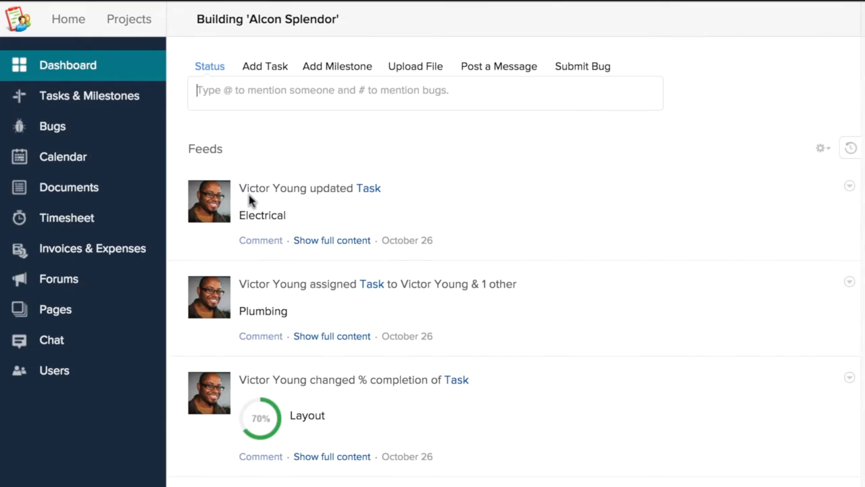
Open a new task list form in the Alcon Splendor project's Tasks & Milestones.
left_click(89, 96)
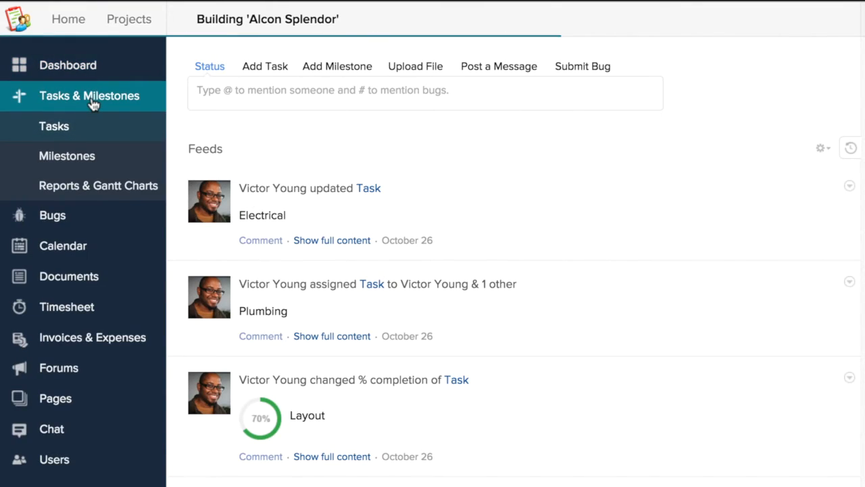
left_click(719, 66)
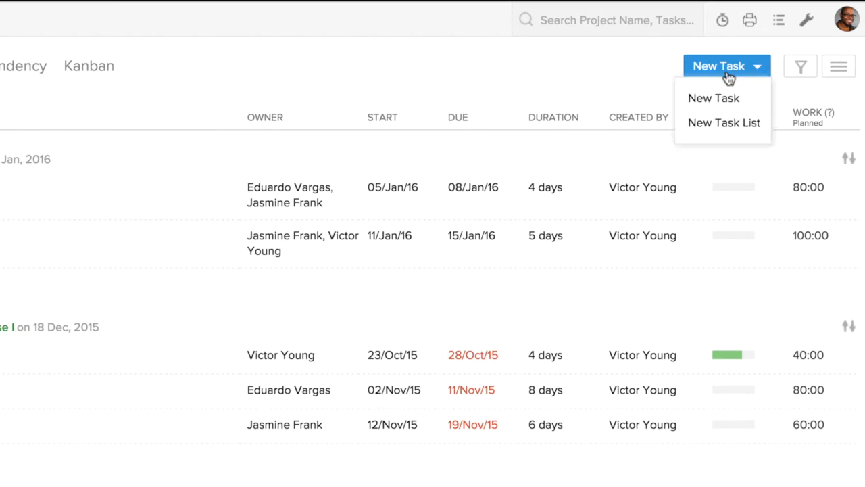
left_click(724, 122)
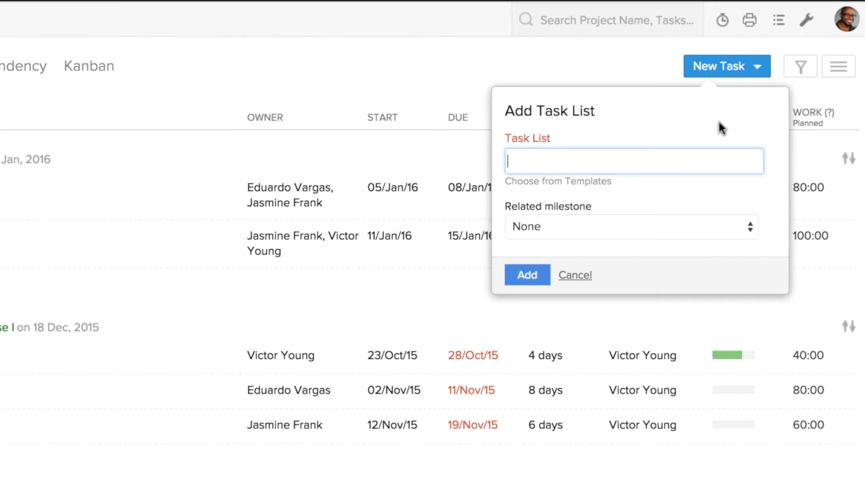
Add a Framing task list from the Framing template, with shift date 01-14-2016.
type("Framing")
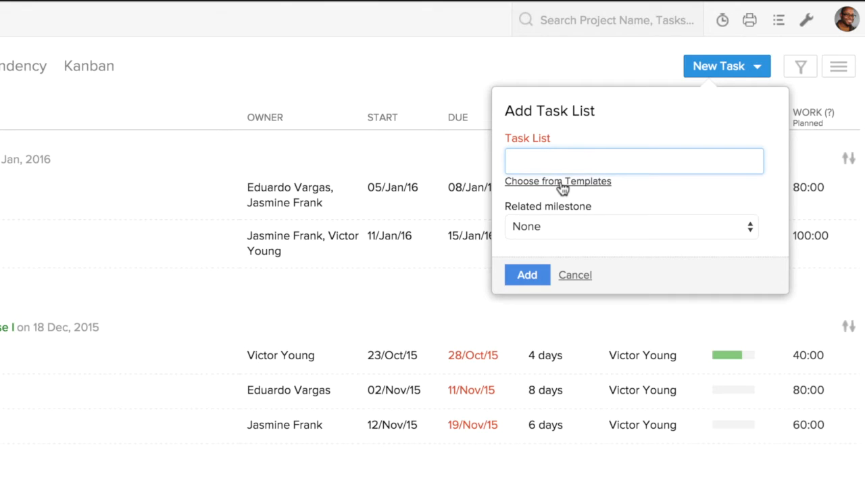
left_click(557, 181)
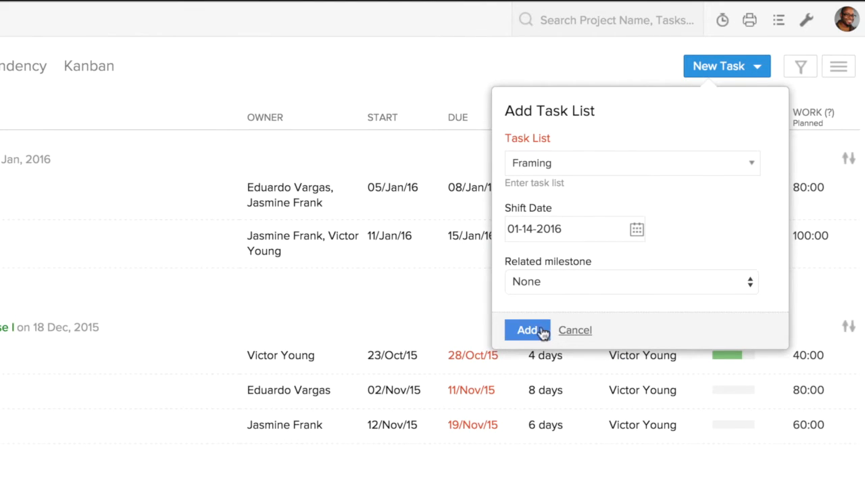
left_click(527, 330)
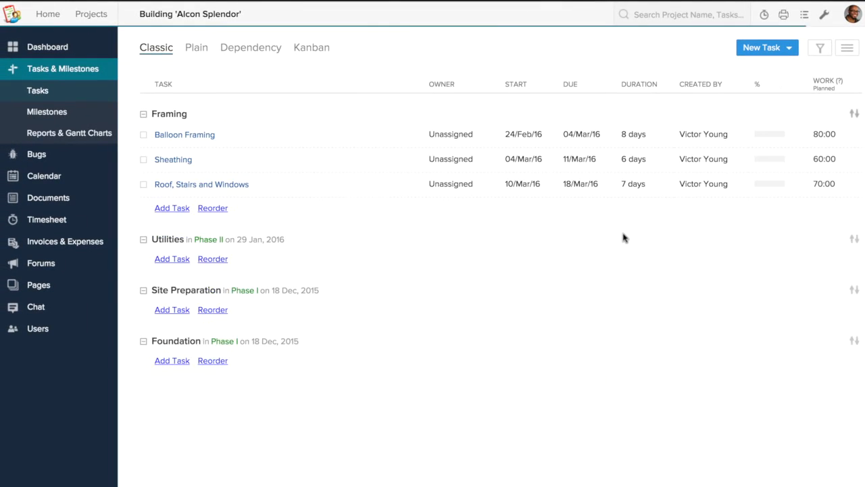
Make the Utilities task list, with Electrical and Plumbing, a template.
left_click(144, 239)
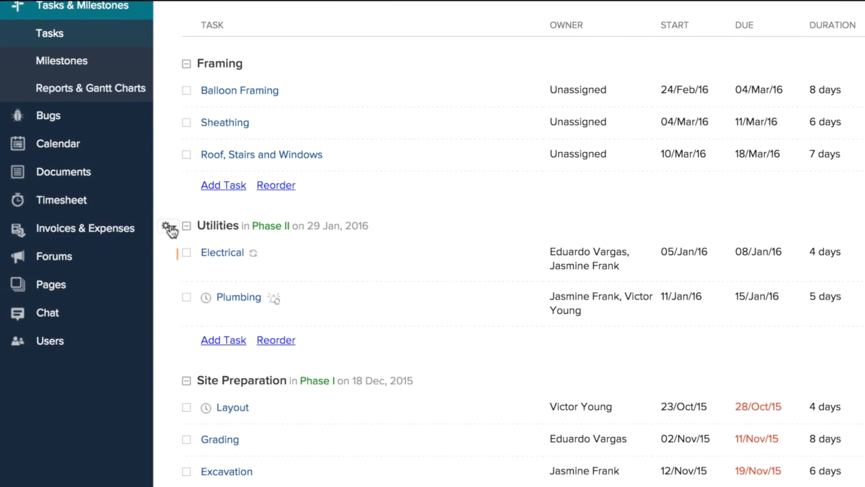
left_click(167, 225)
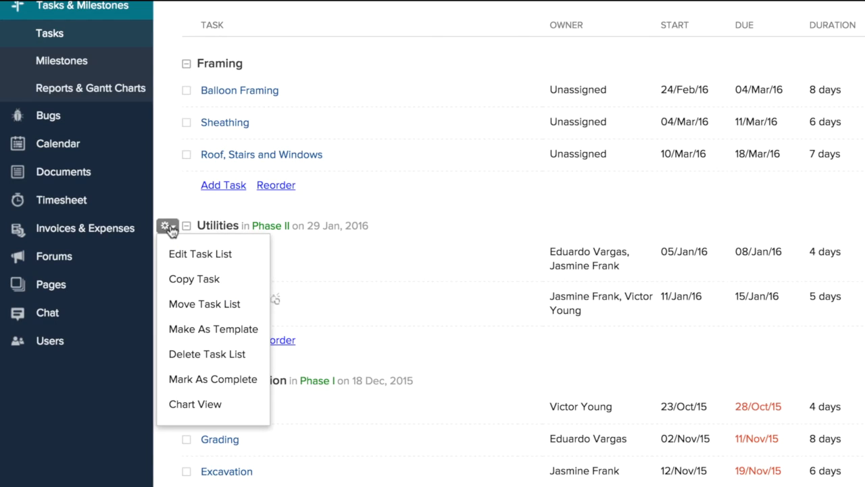
mouse_move(213, 329)
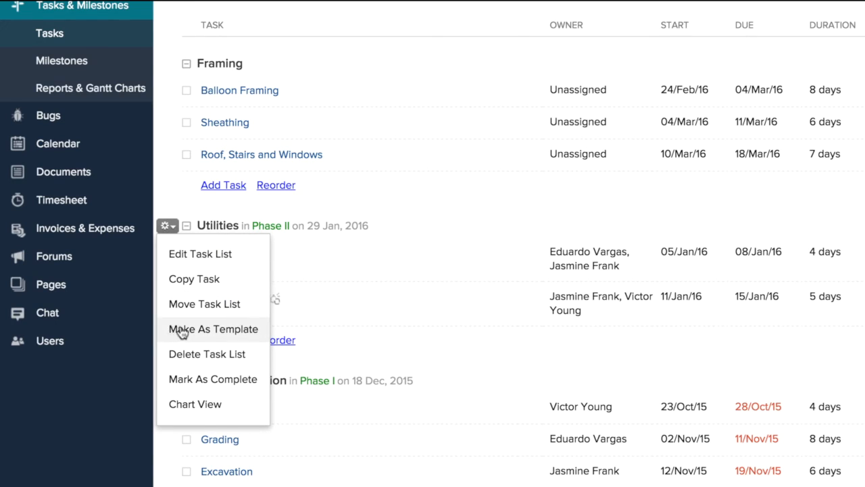
left_click(213, 328)
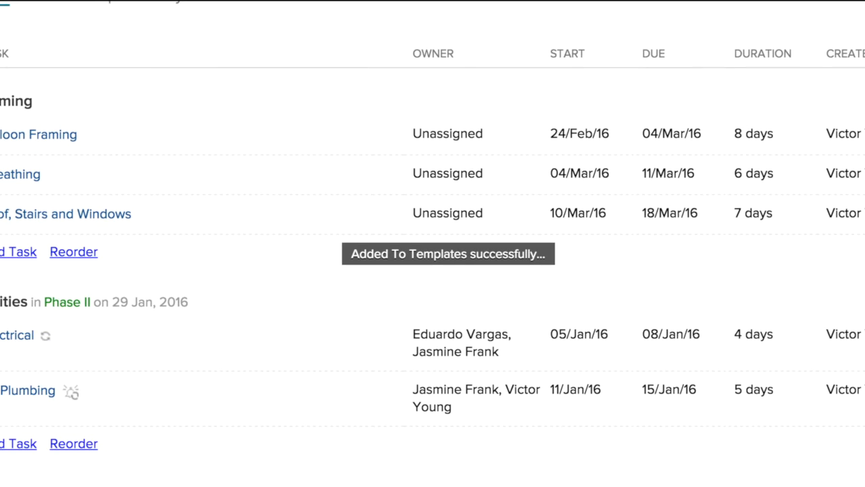